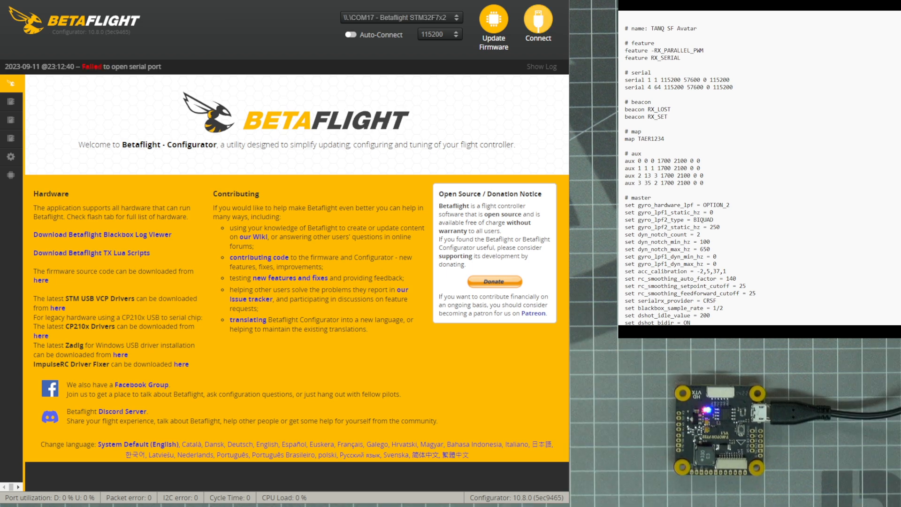
Step: Connect to the flight controller over the selected COM port
click(537, 23)
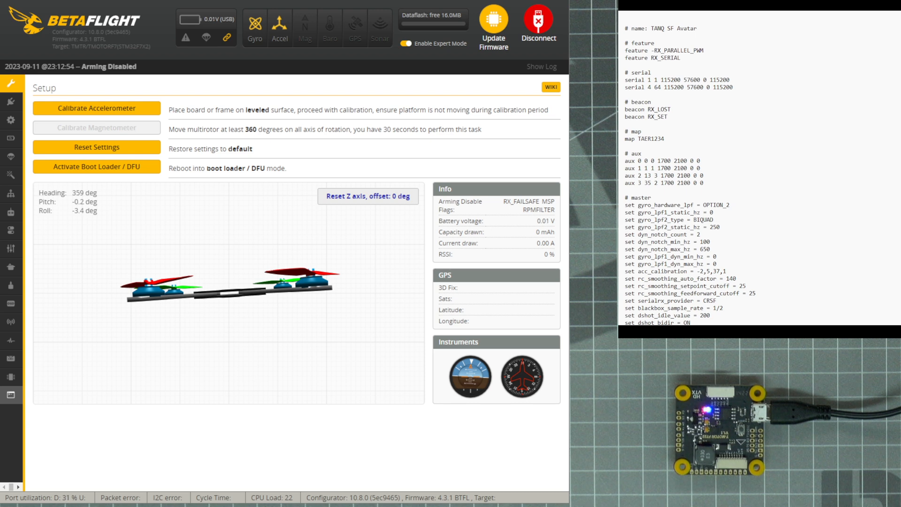
Step: Paste the copied settings file into the CLI ending with save and run it
click(12, 394)
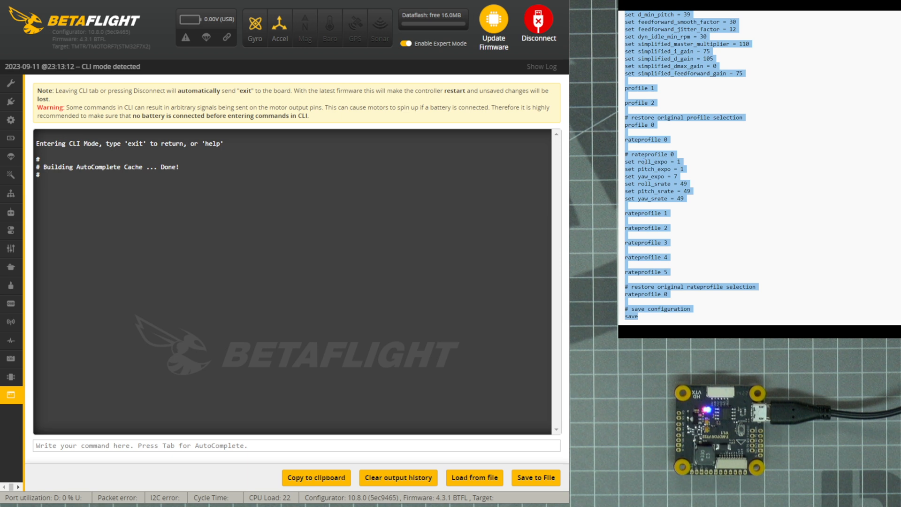
click(51, 445)
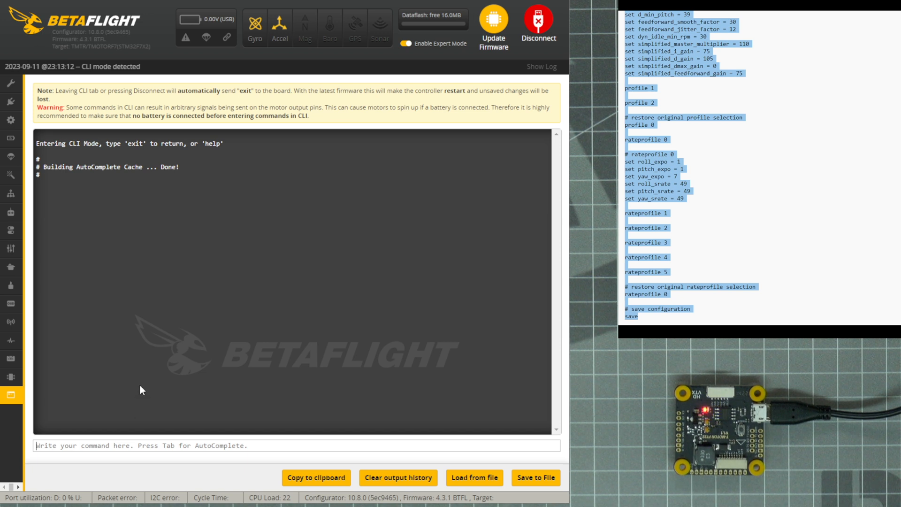
text(save)
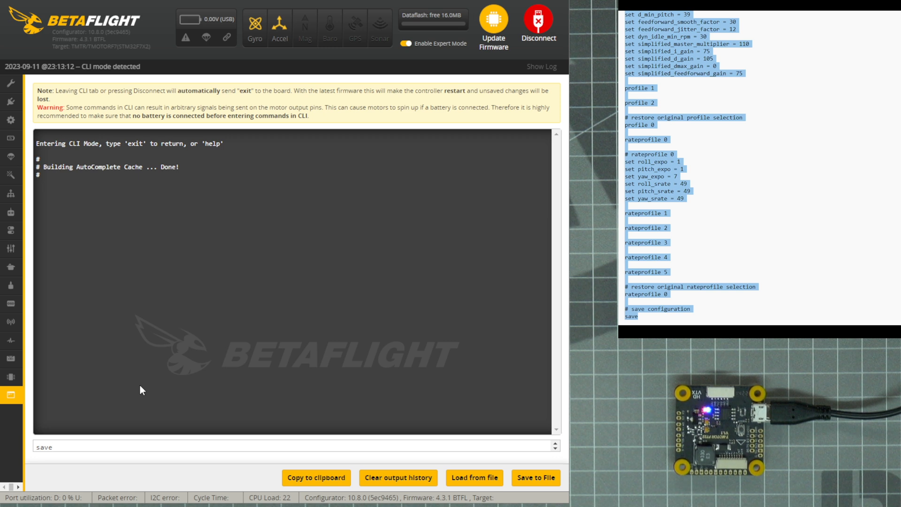
click(54, 447)
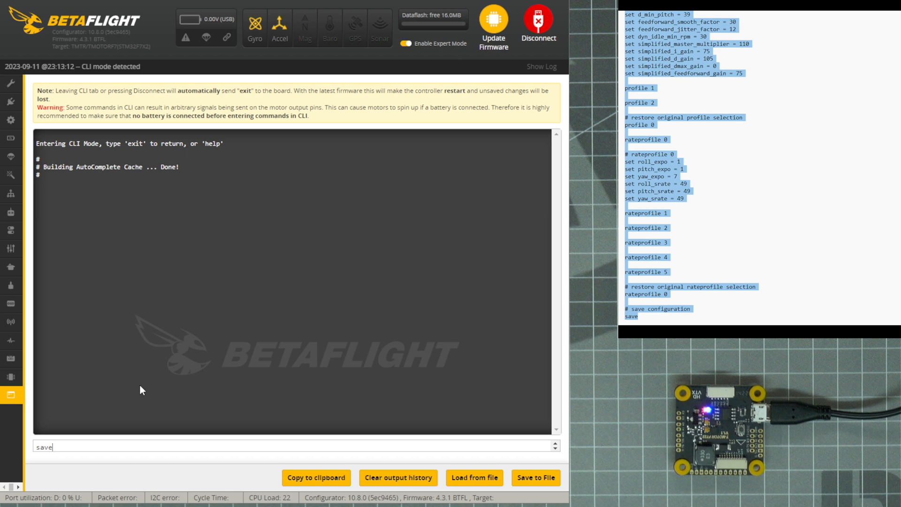
key(enter)
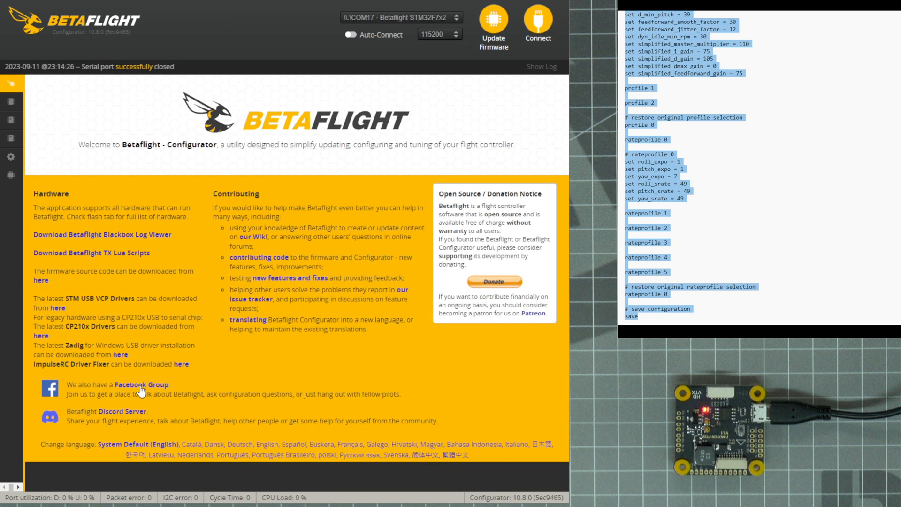
Step: Reconnect to the rebooted flight controller and review its setup overview
click(537, 22)
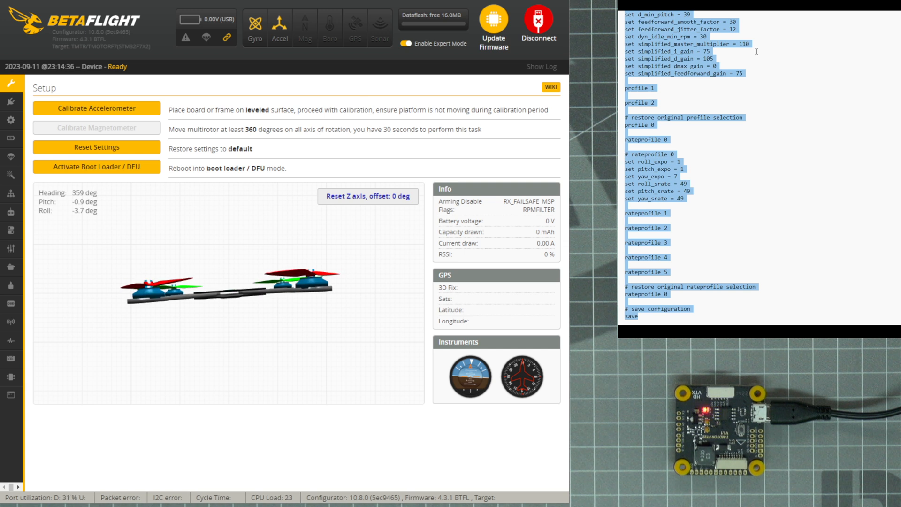
mouse_move(363, 109)
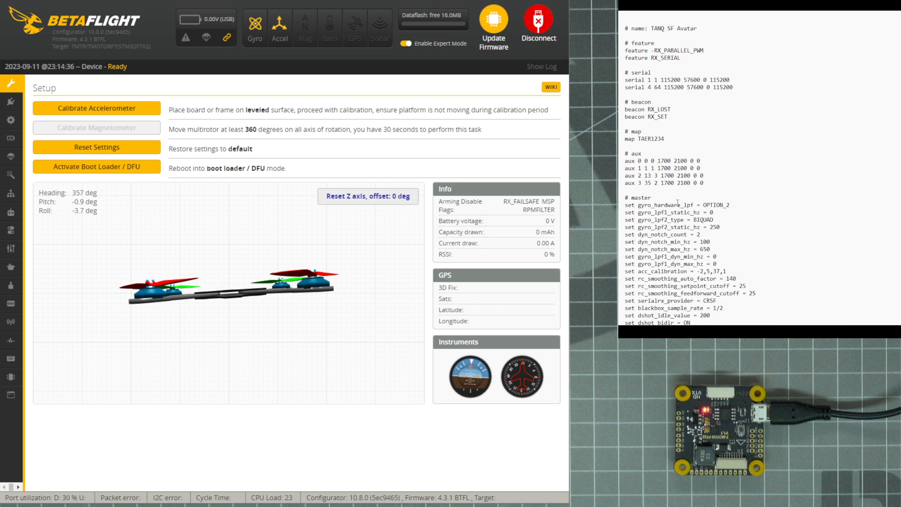
scroll(down, 3)
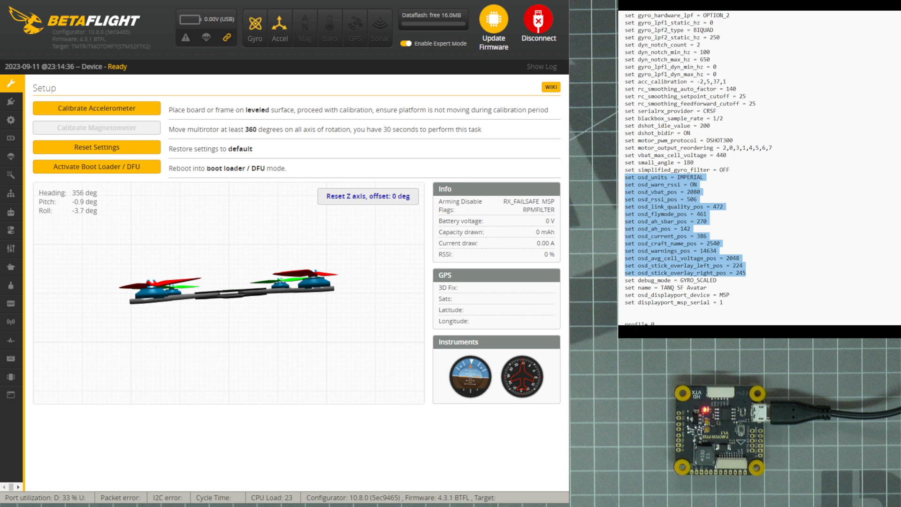
Step: Send the OSD set lines (osd_stick_overlay_right_pos = 245) through the CLI and save
click(11, 395)
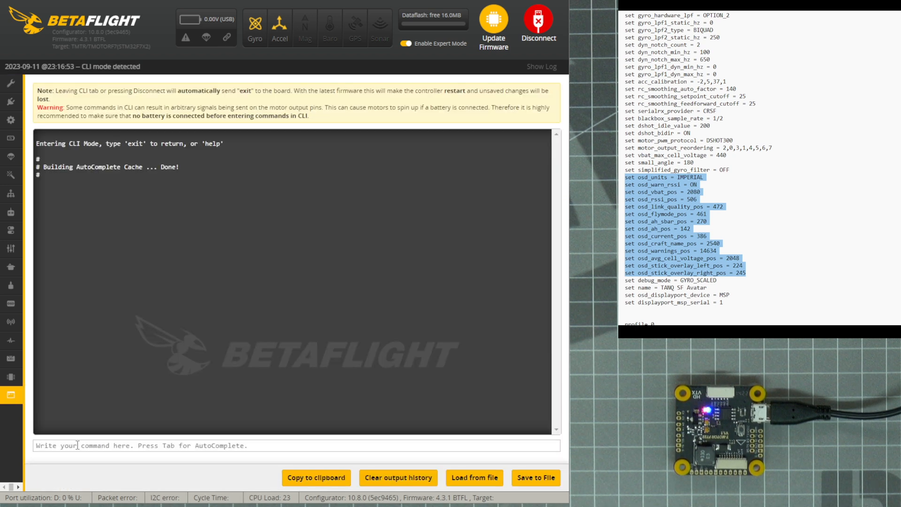
text(set osd_stick_overlay_right_pos = 245)
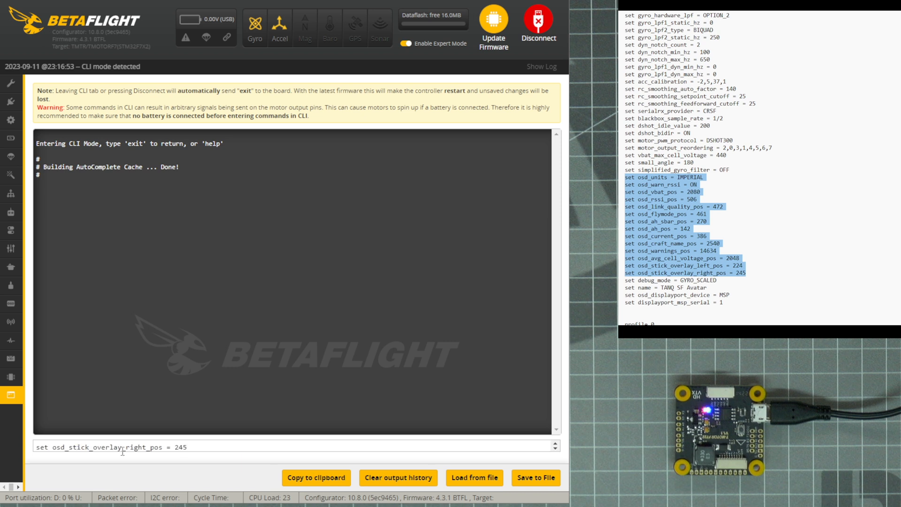
key(enter)
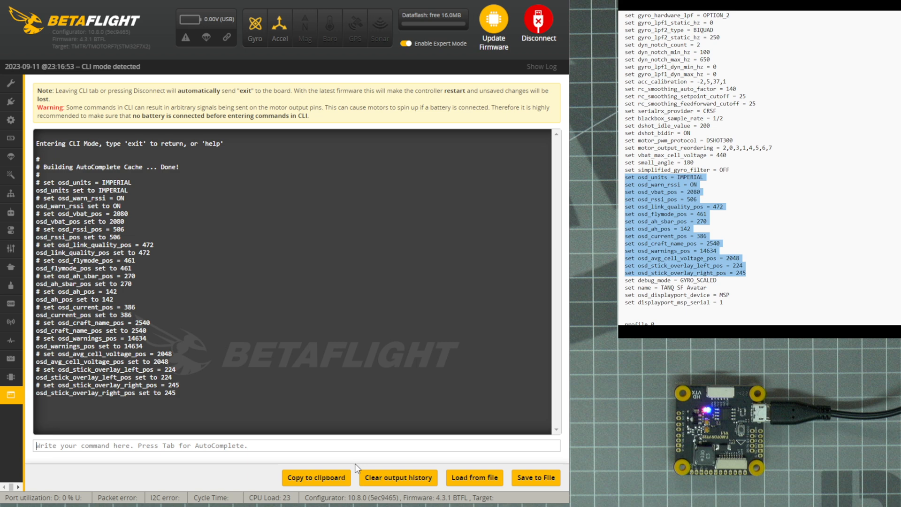
text(sav)
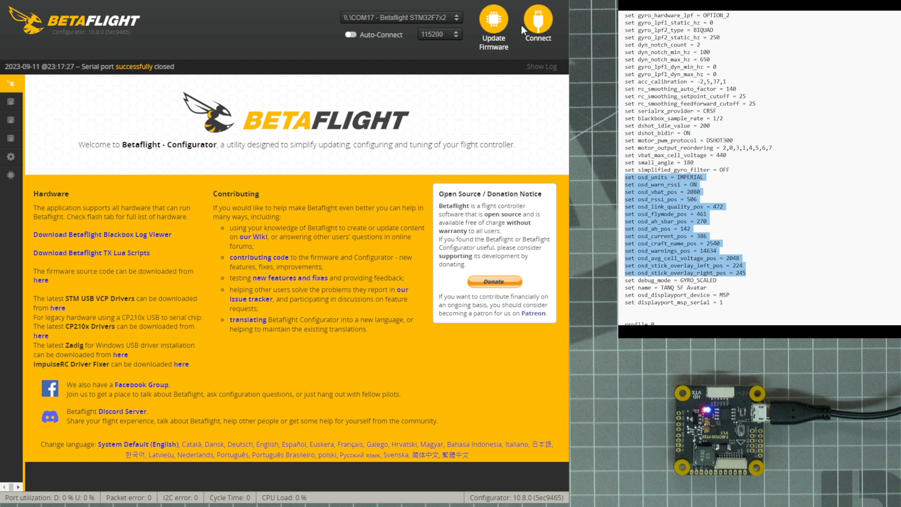
Step: Reconnect, check the OSD page now shows imperial units, and return to the CLI
click(537, 22)
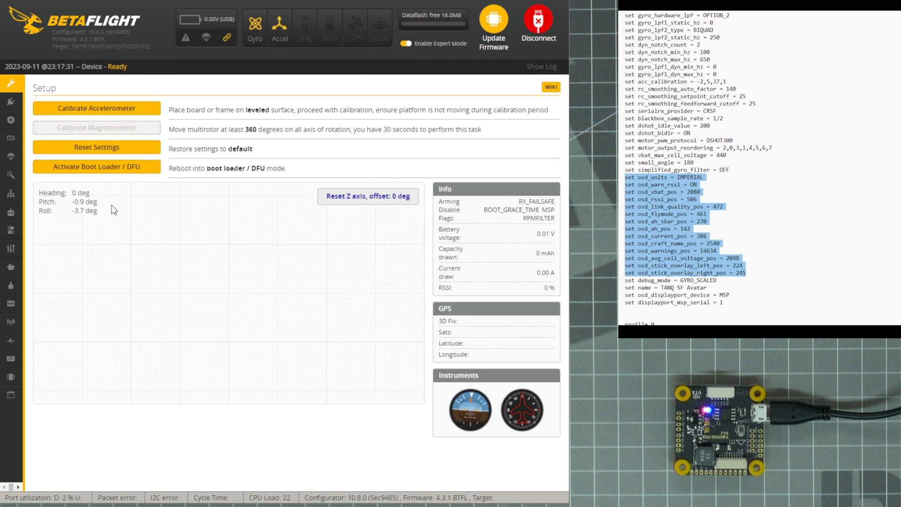
click(12, 303)
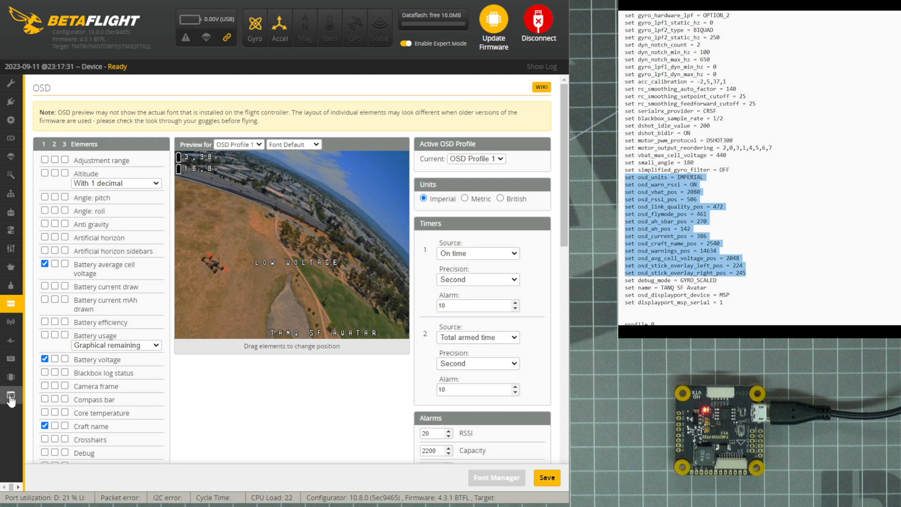
click(10, 396)
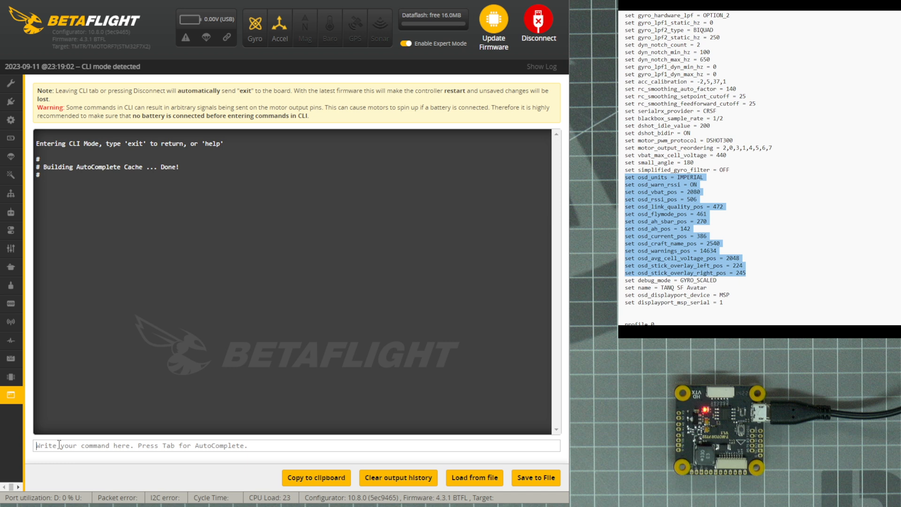
mouse_move(165, 365)
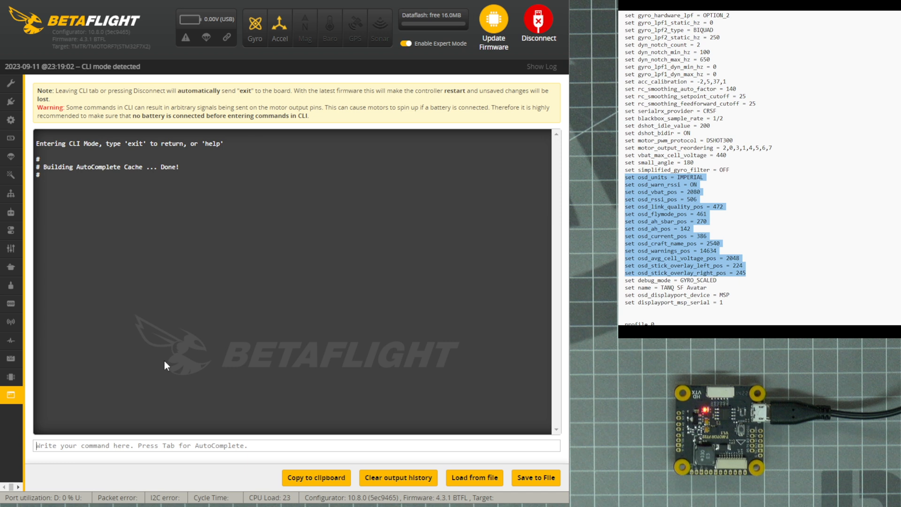
Step: Run the dump command and scroll through the full configuration output
text(d)
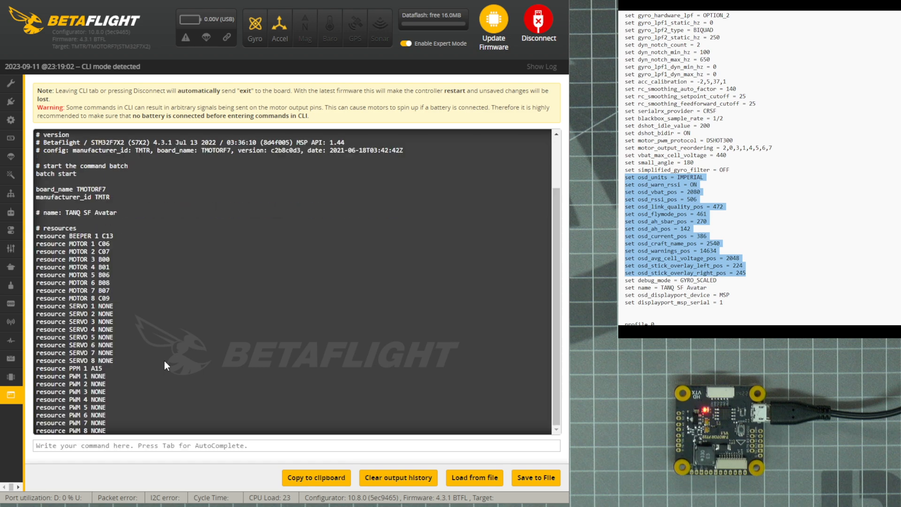
scroll(down, 3)
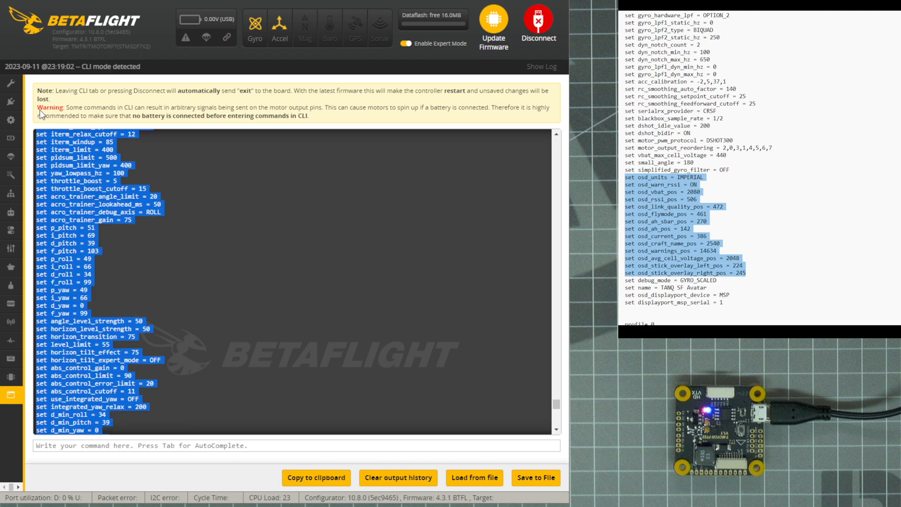
scroll(down, 3)
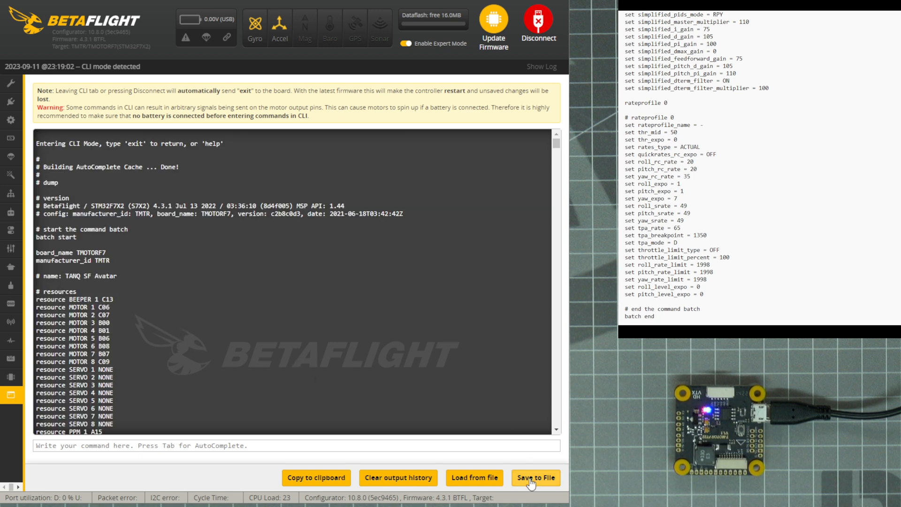
Step: Save the CLI dump as a .txt file in the Desktop Dumps folder
click(535, 478)
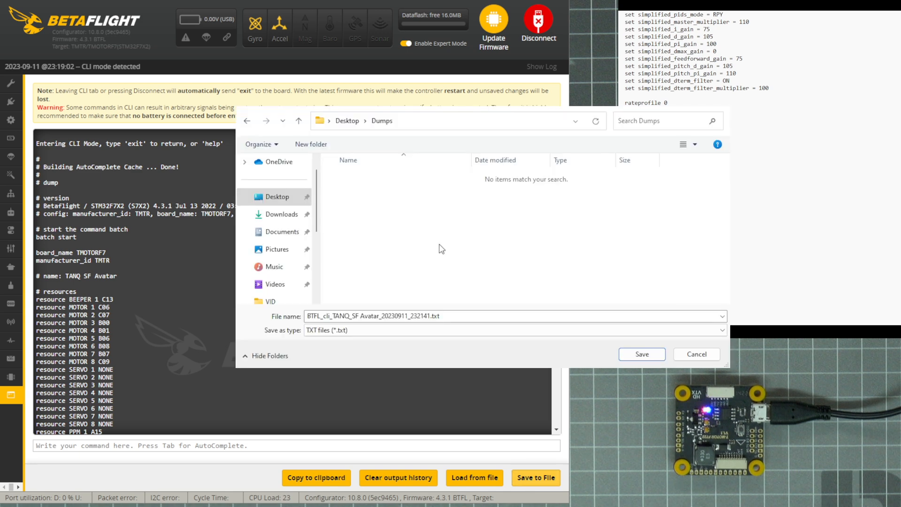
click(374, 316)
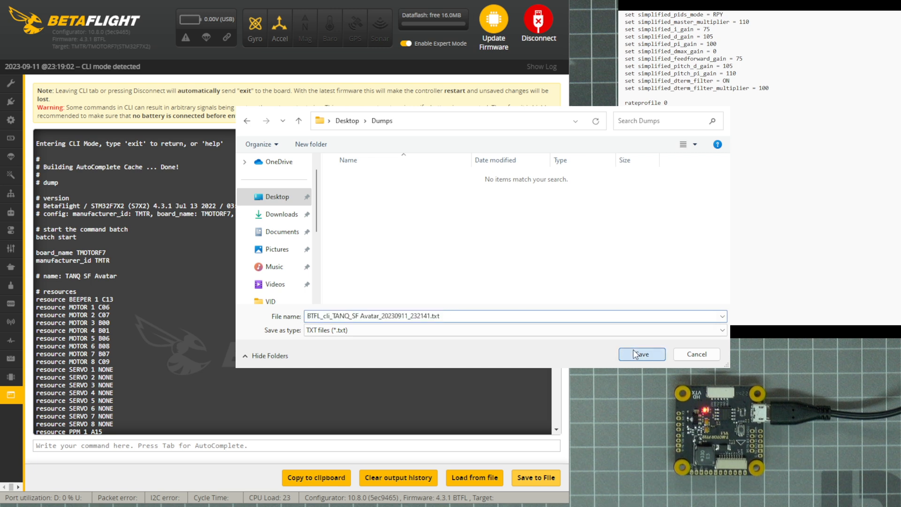
click(641, 354)
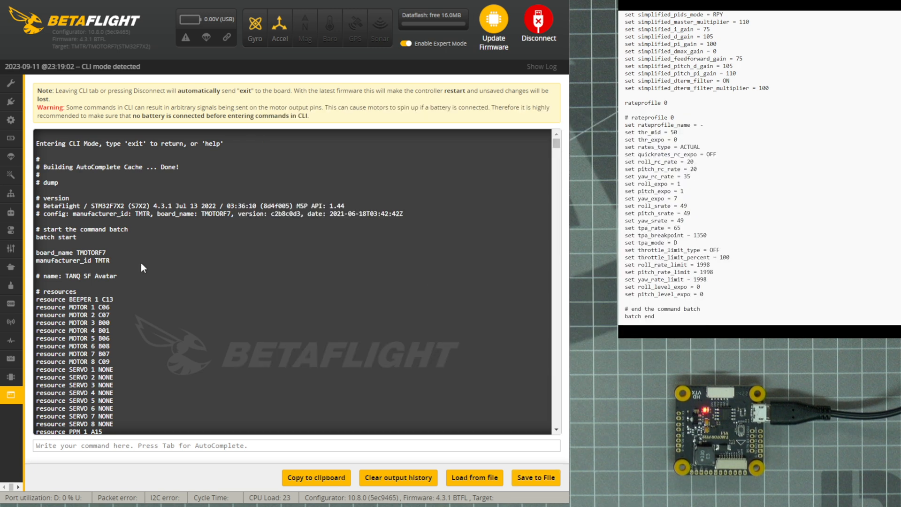
mouse_move(276, 275)
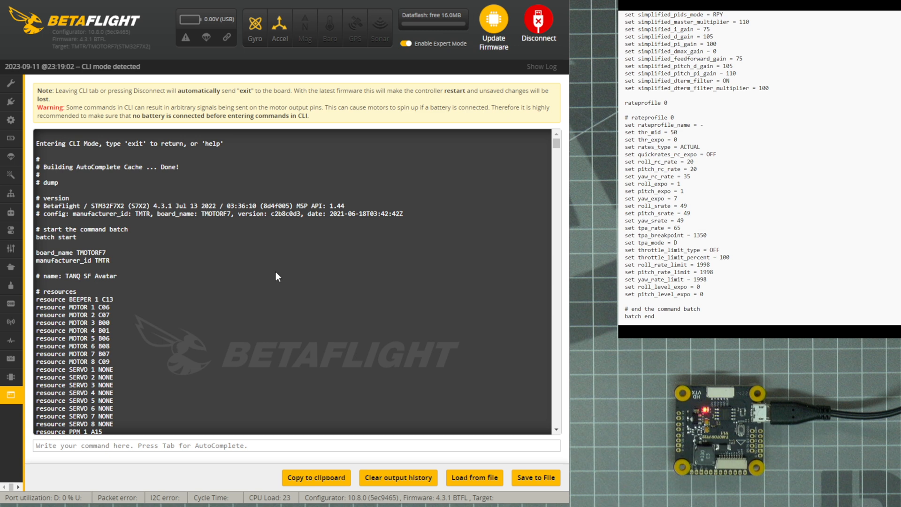